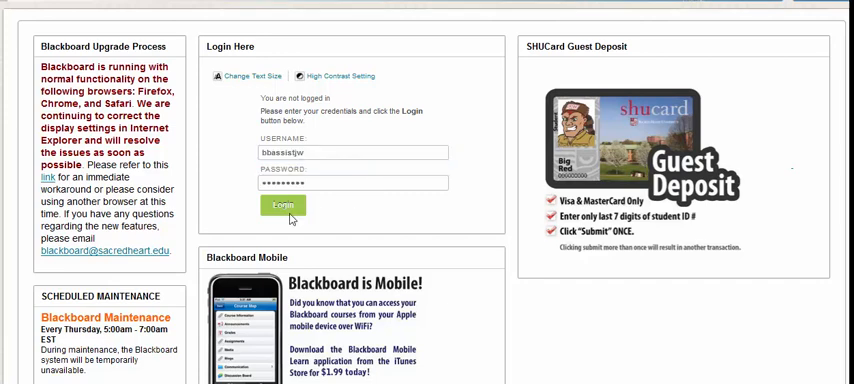
Log in to Blackboard Learn and reach the test course's Announcements page
left_click(282, 204)
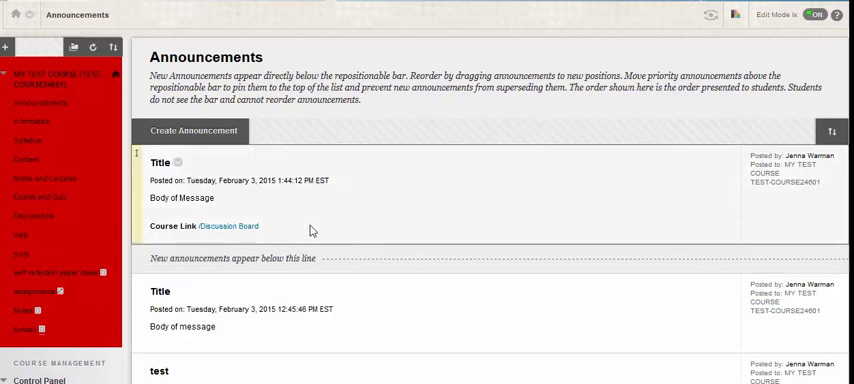
Go to the course's Content area from the left course menu
left_click(28, 160)
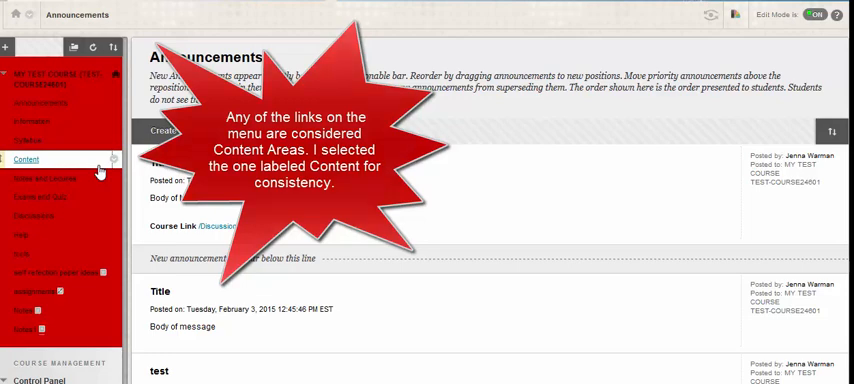
left_click(26, 160)
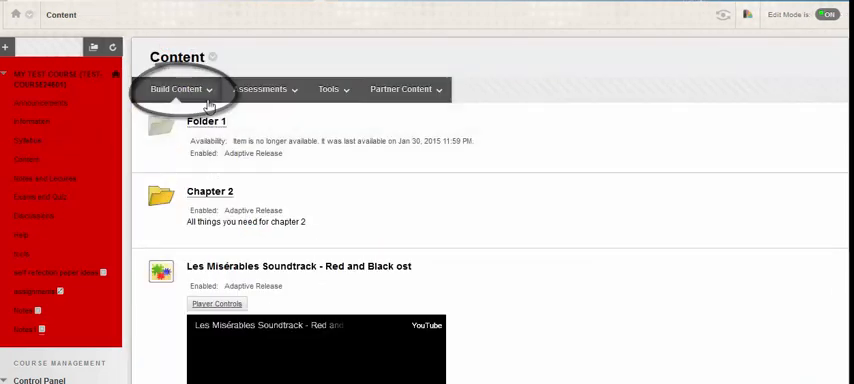
Create a new File item via Build Content and name it 'Test Document'
left_click(176, 88)
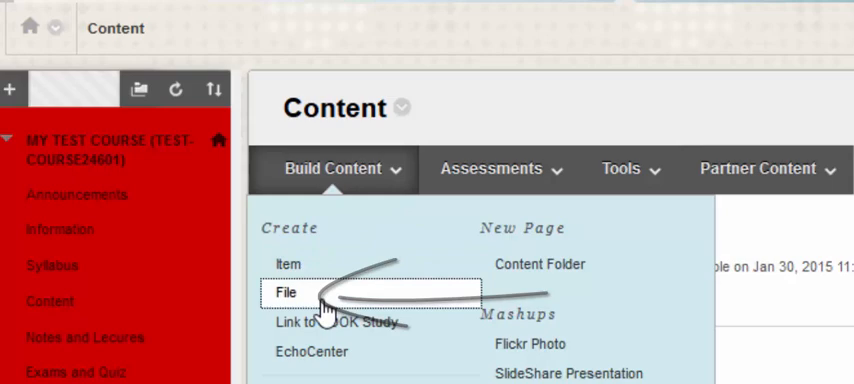
left_click(286, 292)
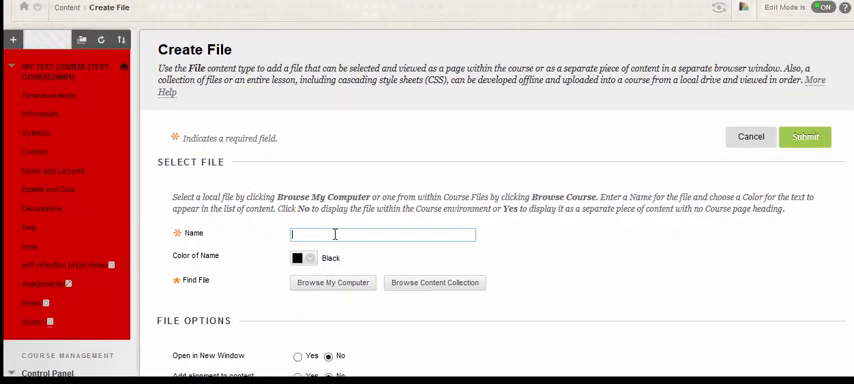
type("Test Document")
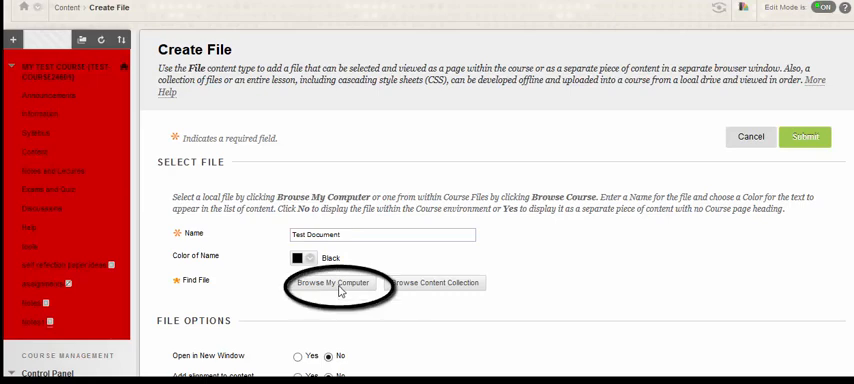
Attach sample work.docx from the computer to the Test Document item
left_click(332, 284)
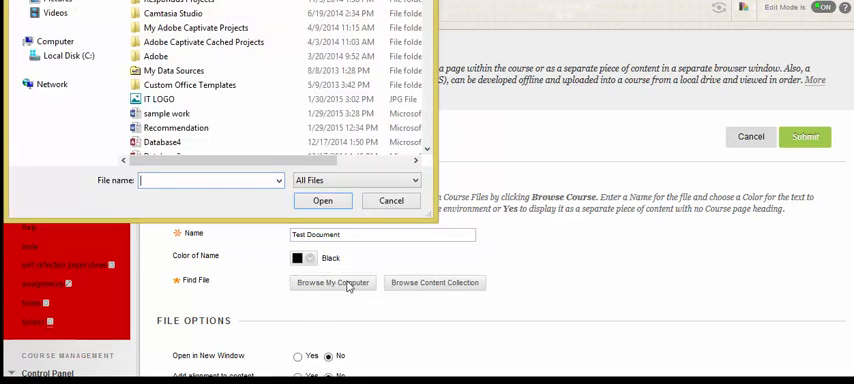
mouse_move(230, 152)
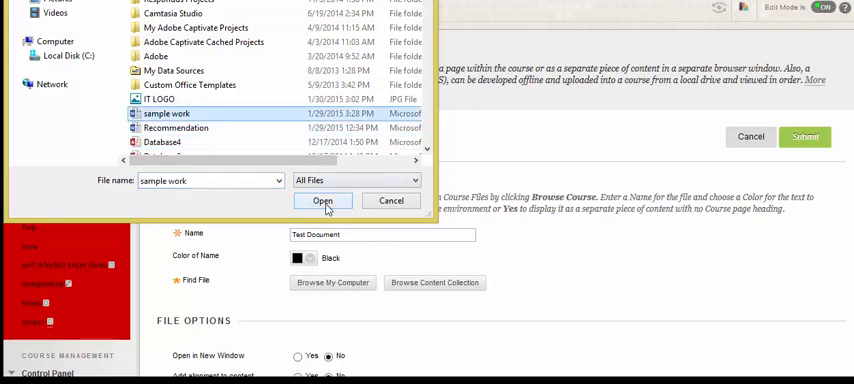
left_click(322, 200)
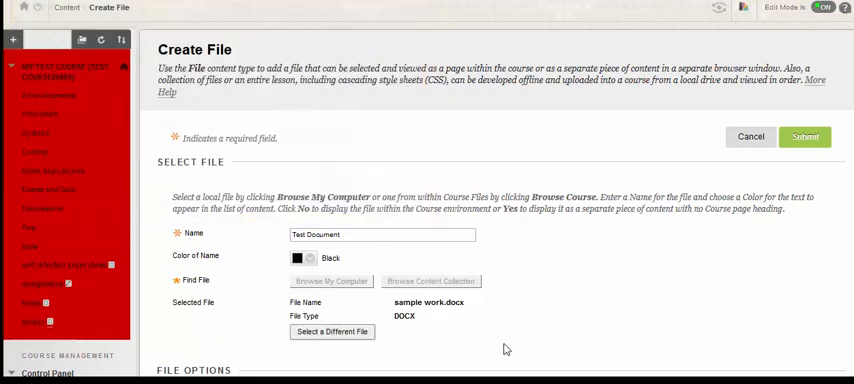
Set Open in New Window to Yes under File Options
scroll("down", 3)
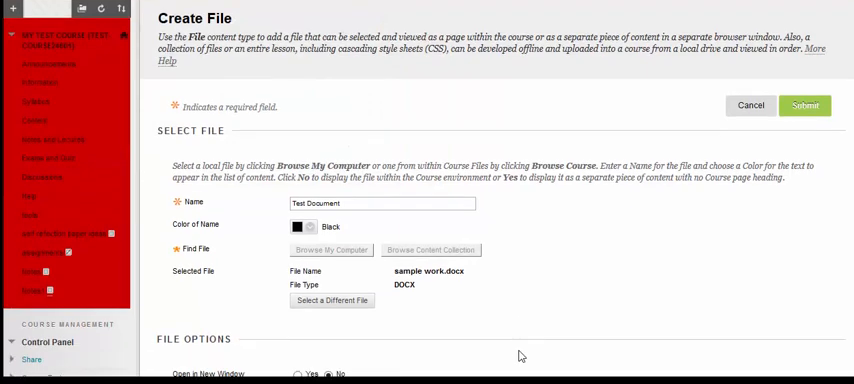
scroll("down", 3)
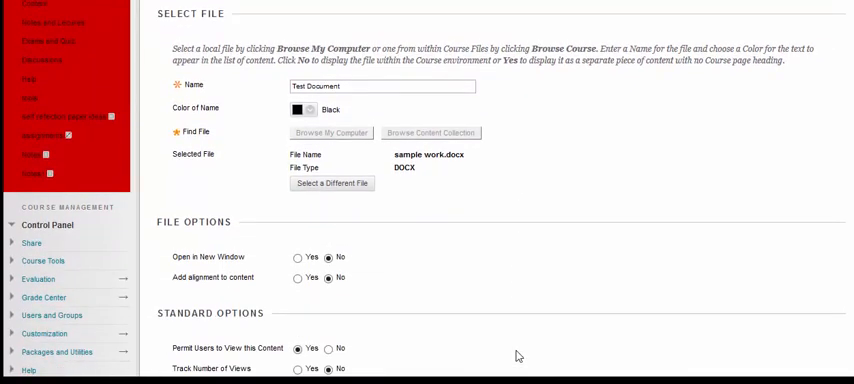
scroll("down", 3)
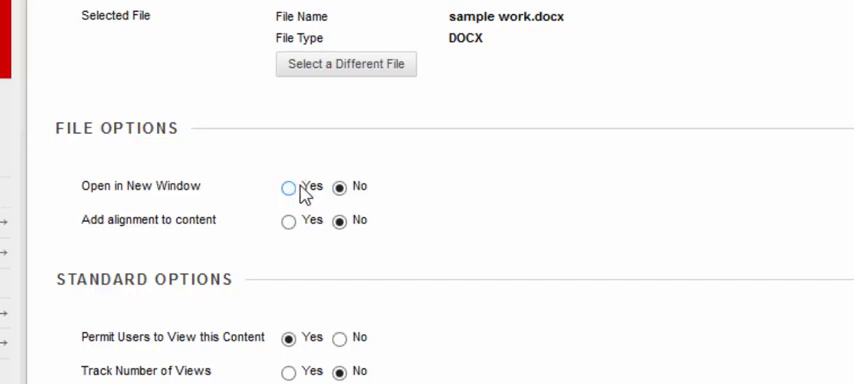
mouse_move(290, 200)
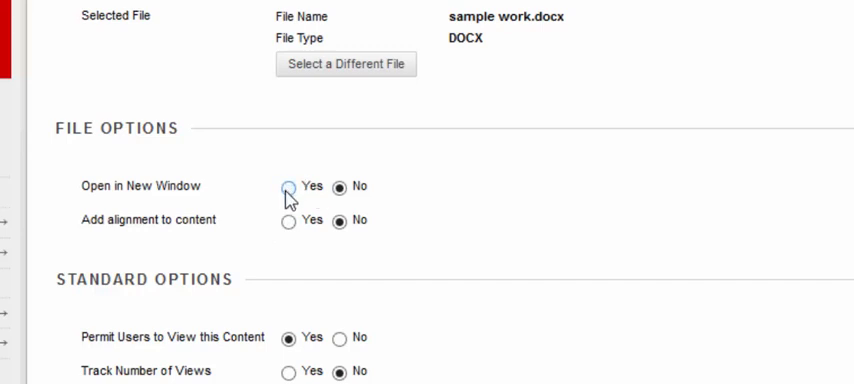
left_click(288, 186)
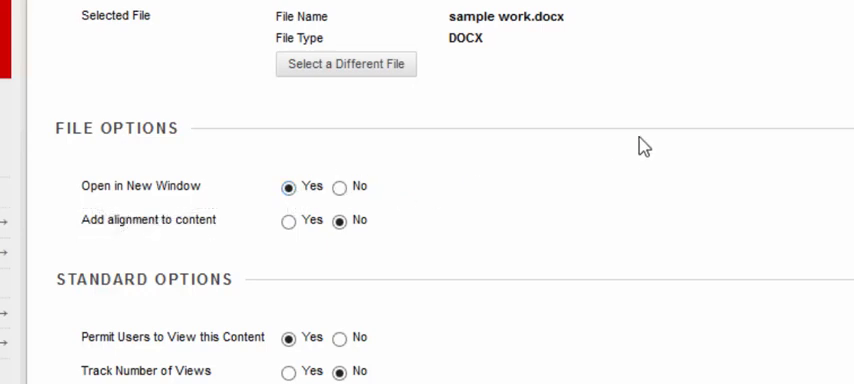
scroll("down", 3)
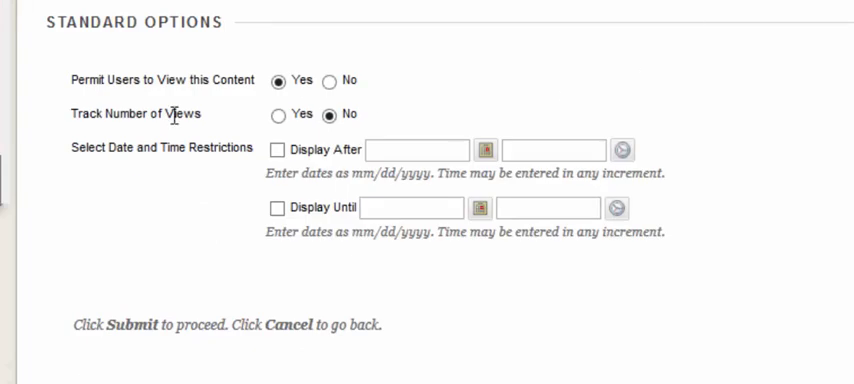
mouse_move(60, 84)
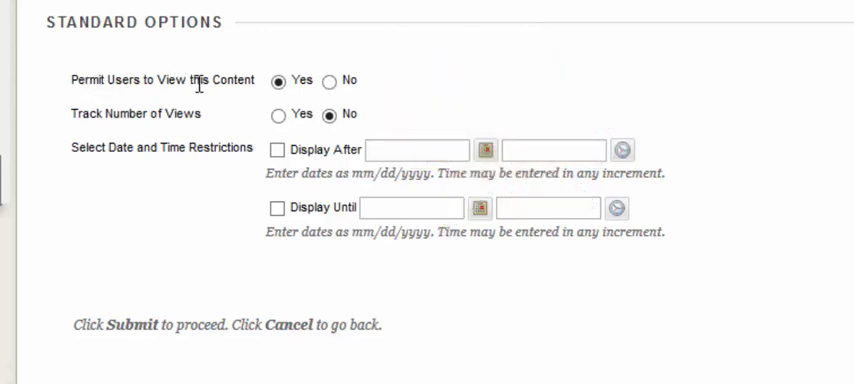
mouse_move(282, 82)
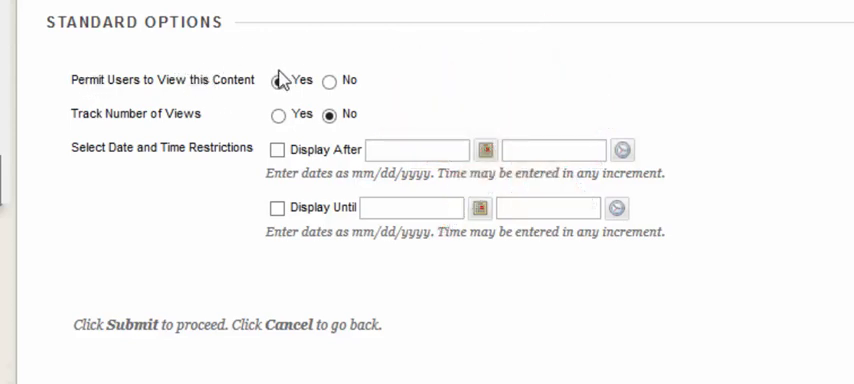
left_click(284, 80)
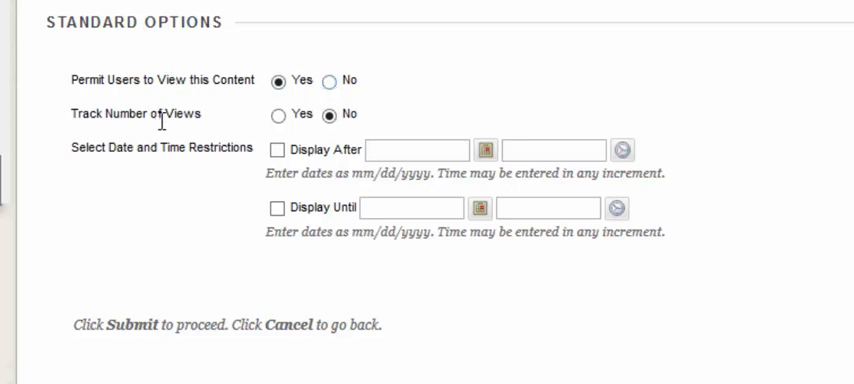
mouse_move(400, 248)
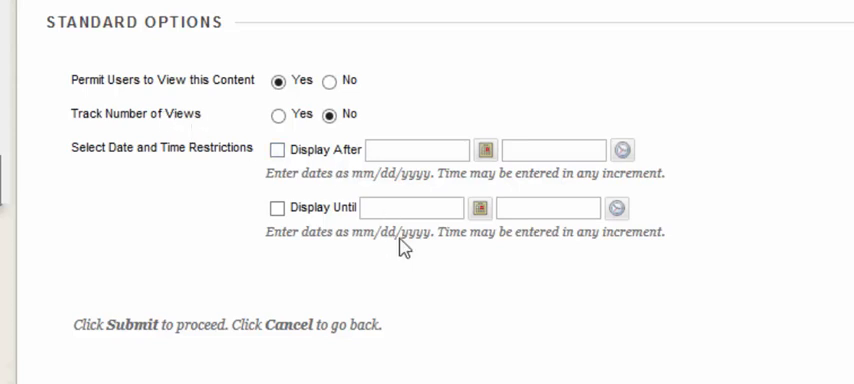